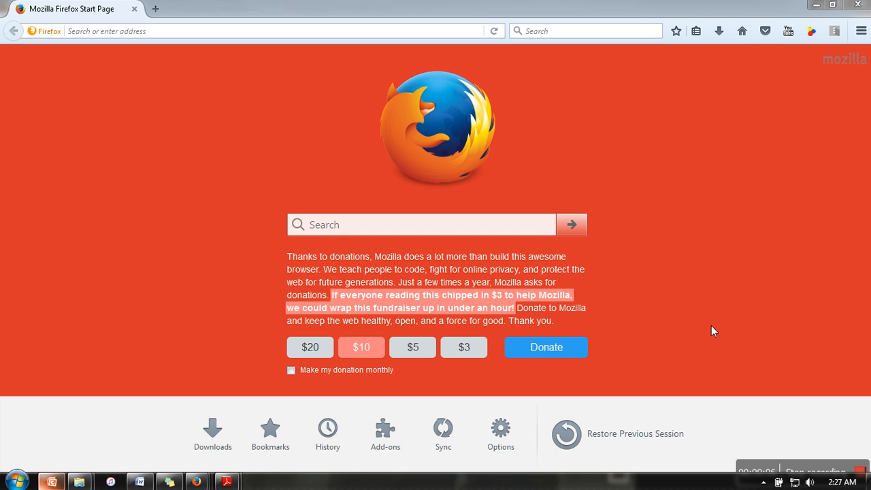
# - Search Google for 'ko player' from the Firefox search bar
pyautogui.click(586, 30)
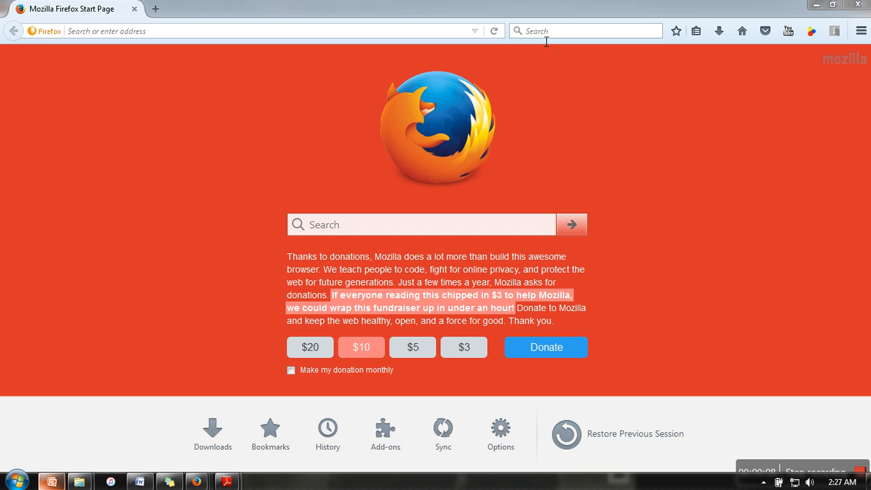
pyautogui.click(585, 30)
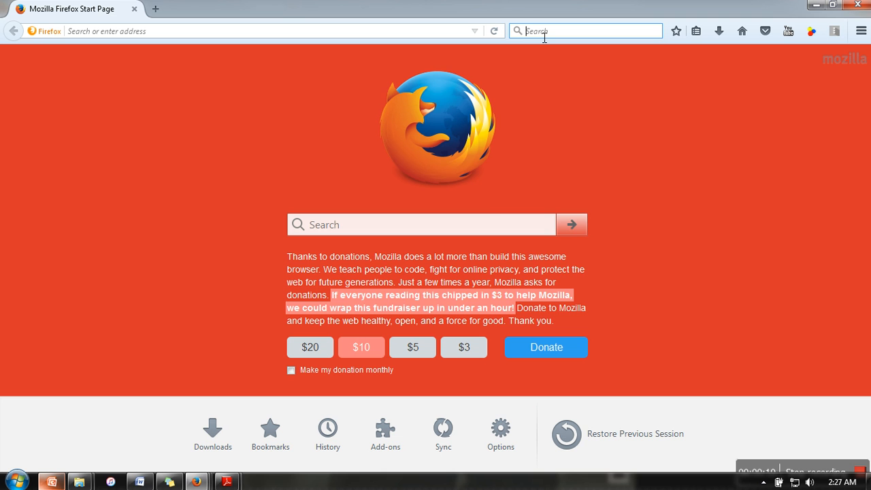
pyautogui.write('ko')
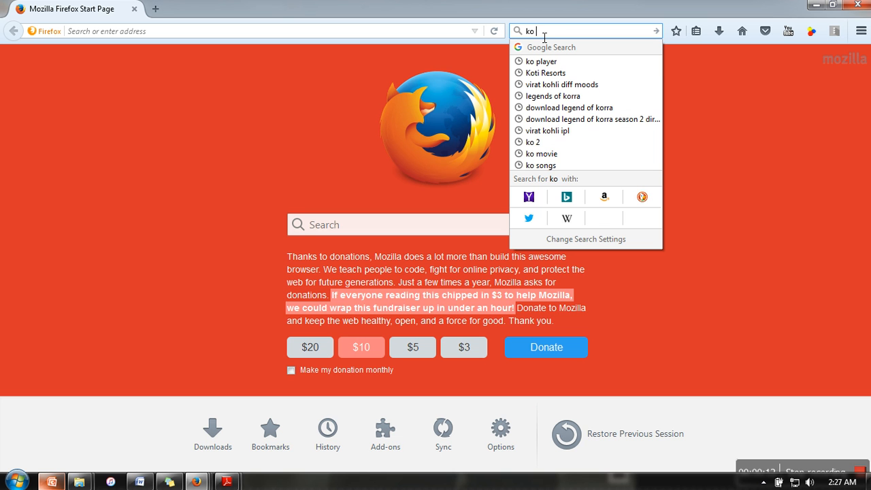
pyautogui.write('player')
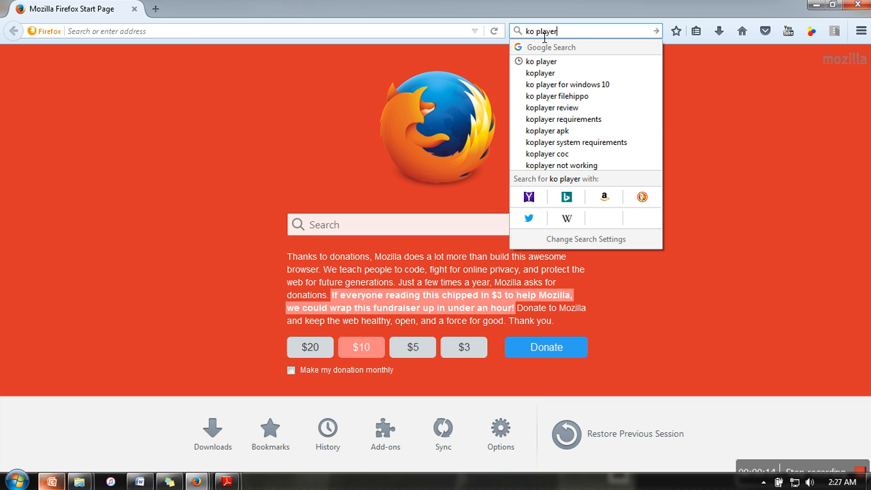
pyautogui.click(542, 61)
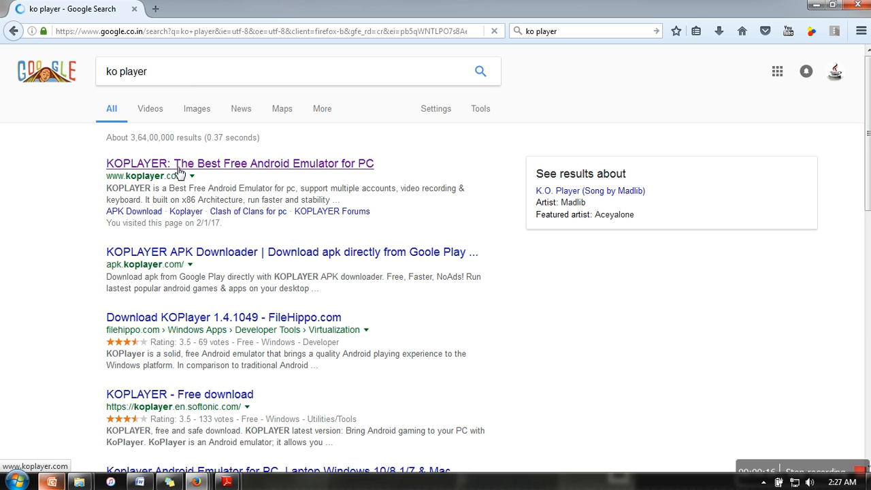
# - From the official KOPLAYER site, download the Windows installer koplayer-1.4.1049.exe
pyautogui.click(239, 164)
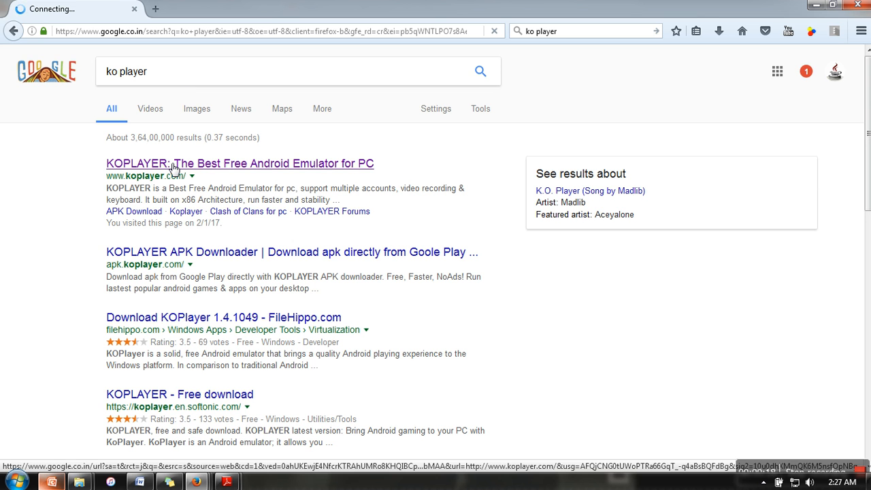
pyautogui.click(240, 164)
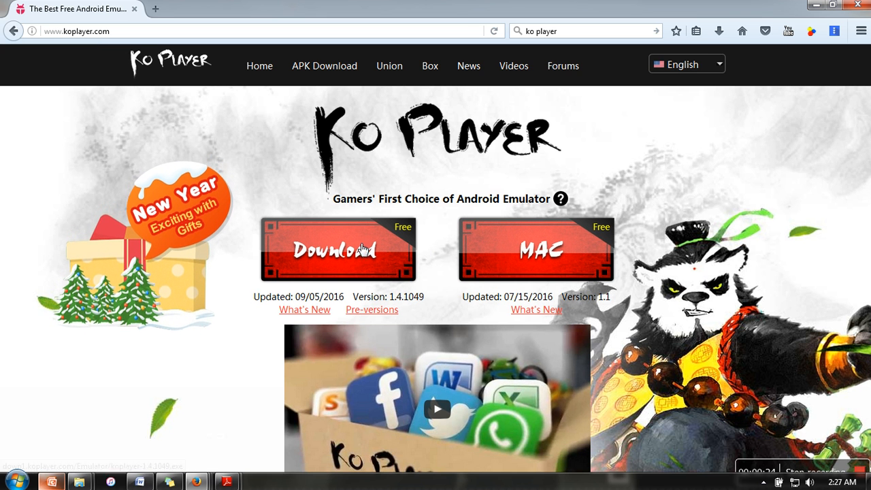
pyautogui.moveTo(436, 248)
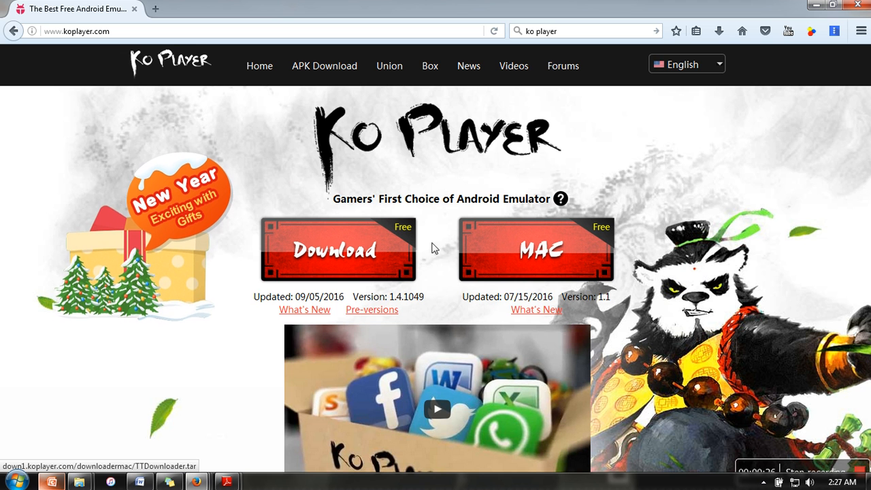
pyautogui.moveTo(565, 242)
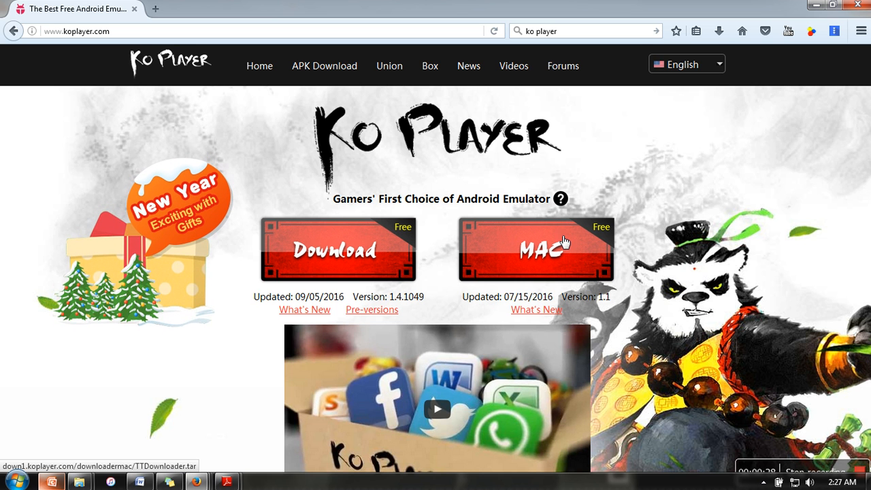
pyautogui.moveTo(335, 251)
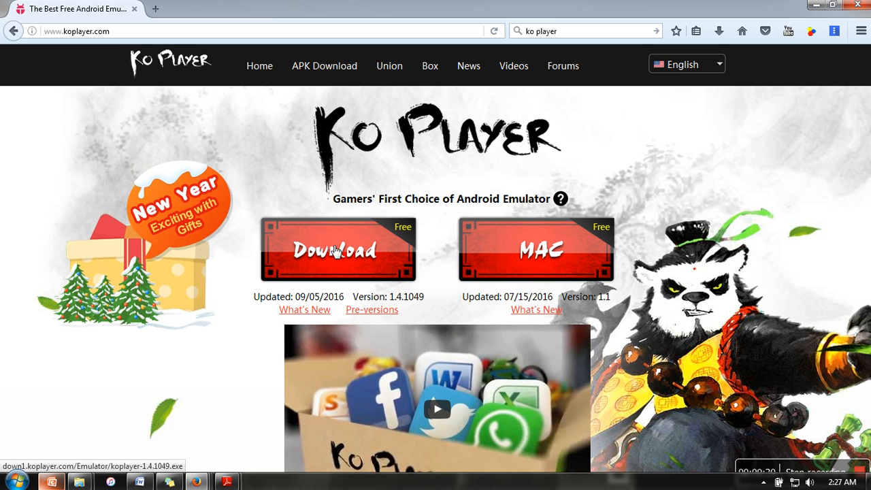
pyautogui.click(338, 250)
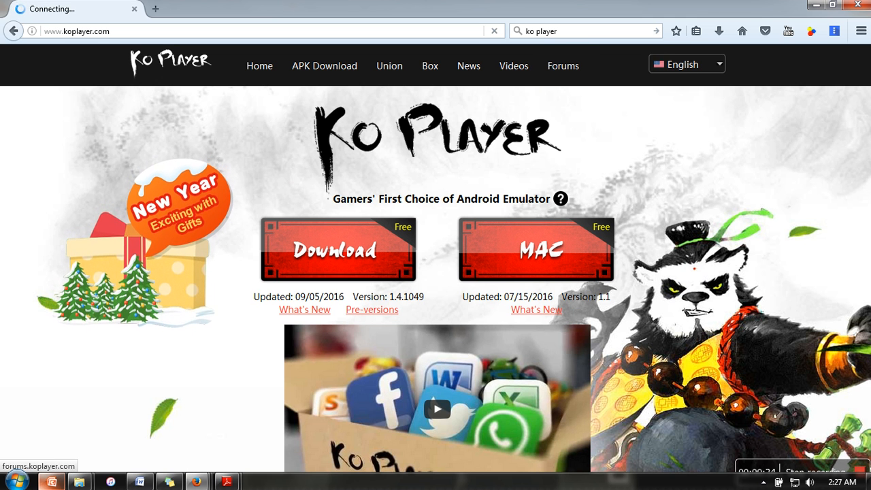
pyautogui.click(337, 251)
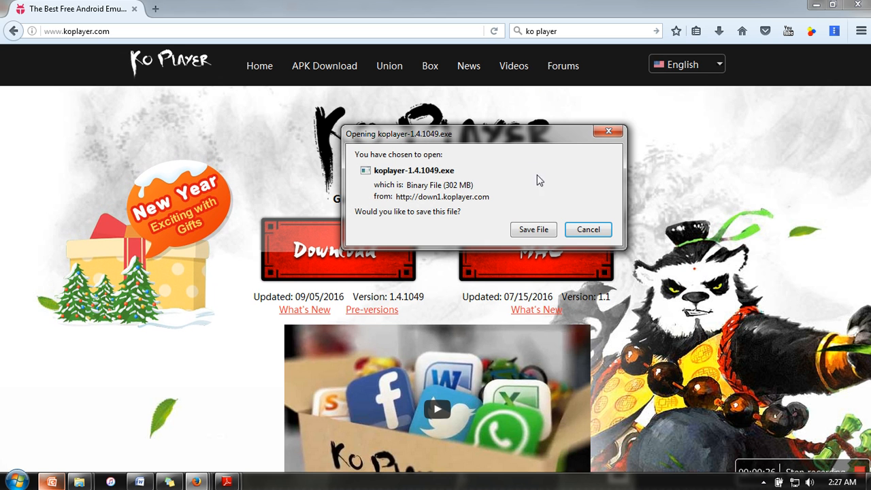
pyautogui.moveTo(574, 182)
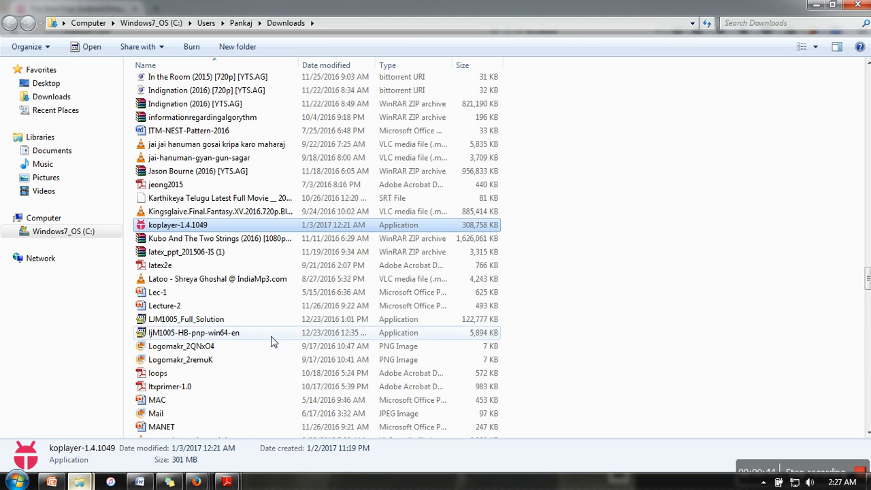
pyautogui.moveTo(267, 228)
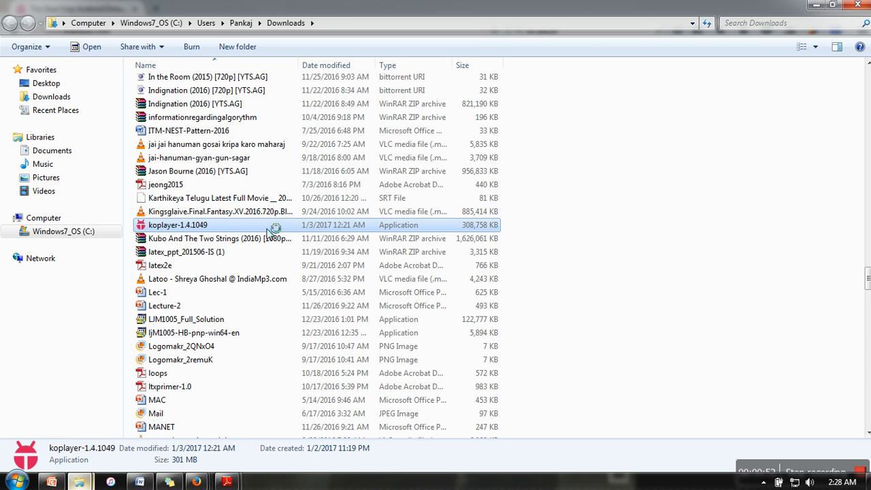
pyautogui.moveTo(533, 193)
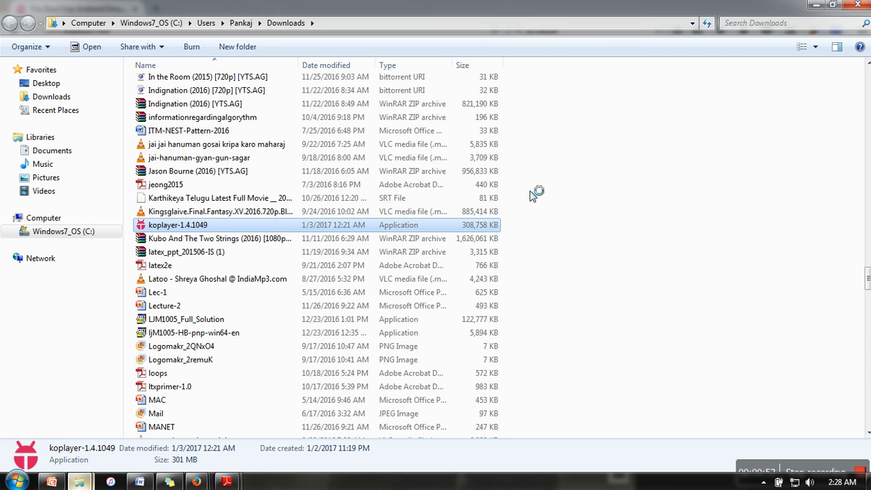
pyautogui.moveTo(567, 207)
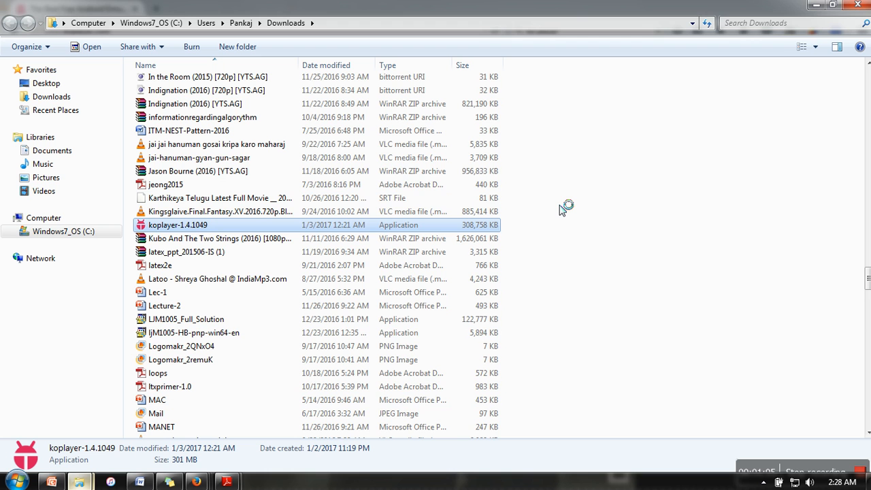
# - Run koplayer-1.4.1049 from Downloads in English and accept the license agreement
pyautogui.doubleClick(177, 225)
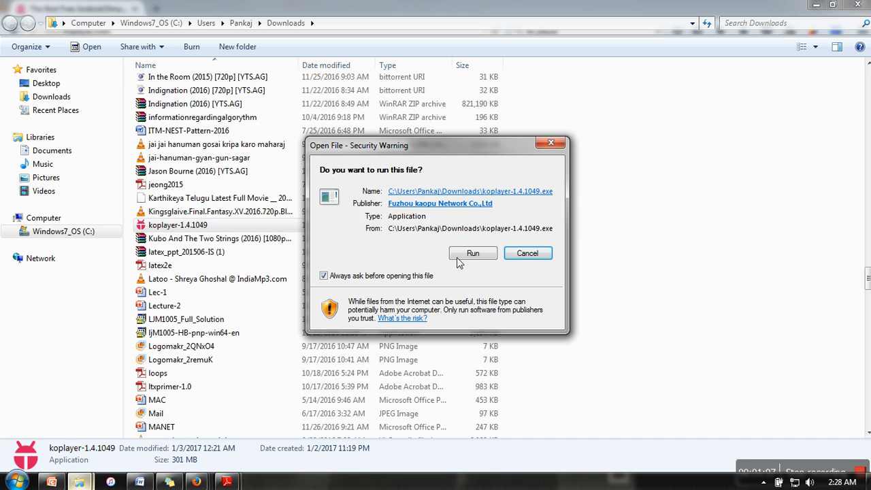
pyautogui.click(472, 253)
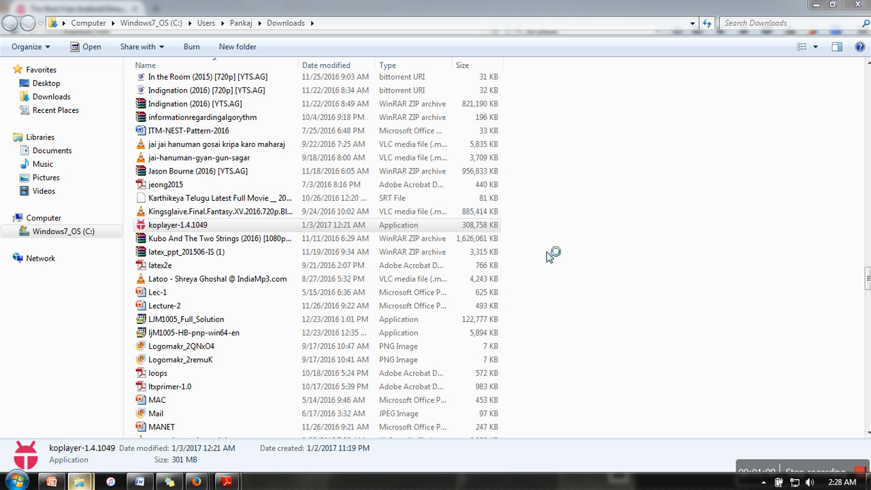
pyautogui.moveTo(496, 252)
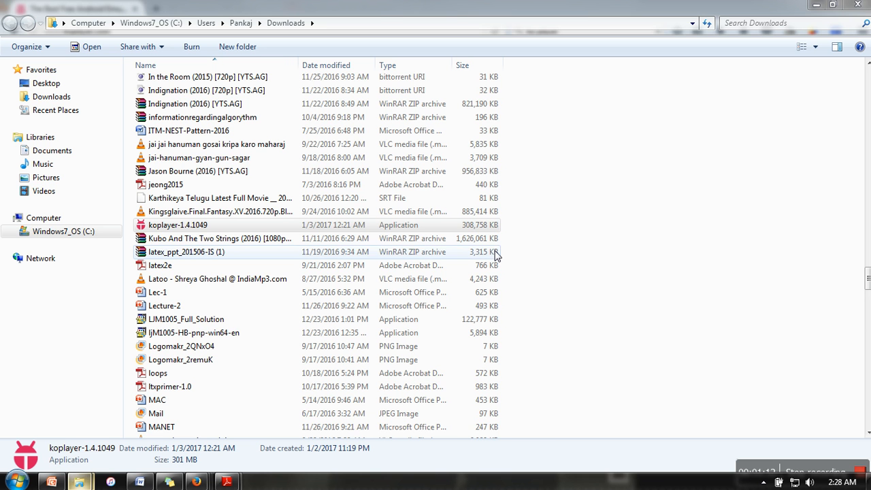
pyautogui.doubleClick(177, 224)
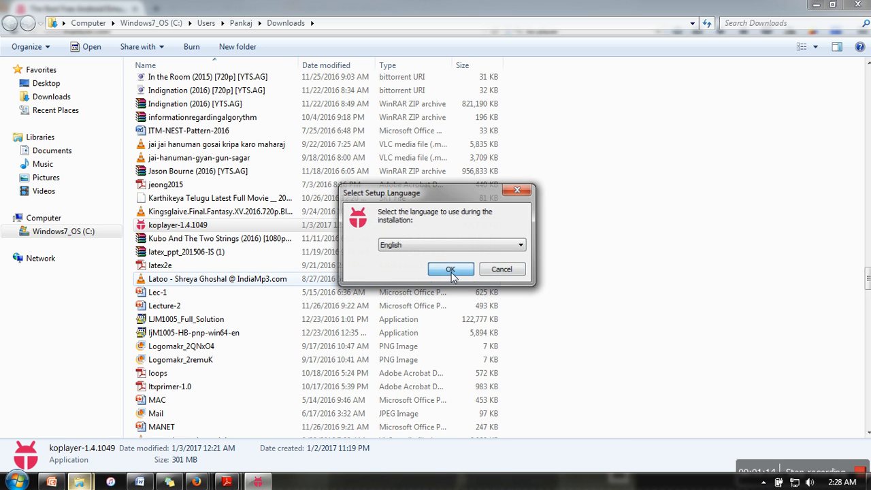
pyautogui.click(451, 270)
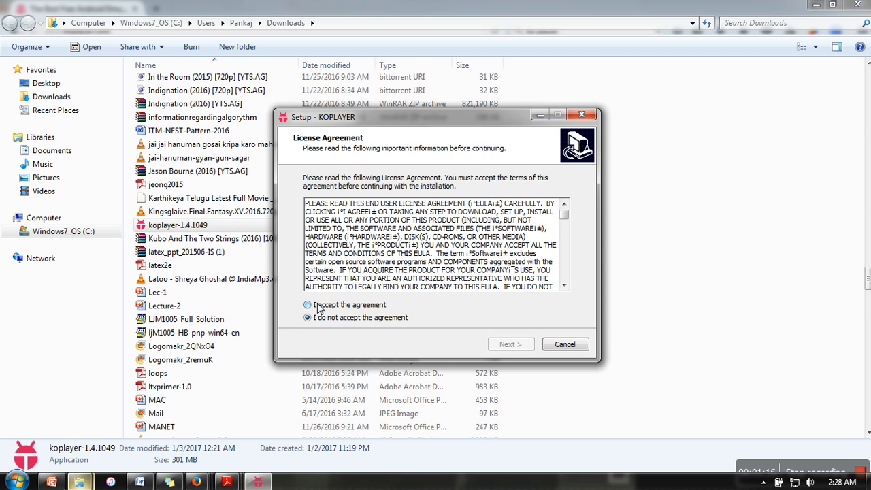
pyautogui.click(308, 305)
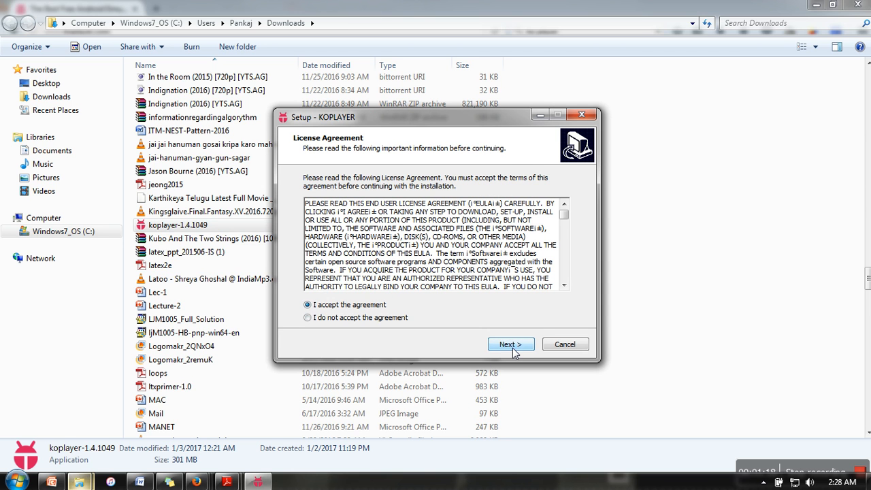
pyautogui.click(510, 343)
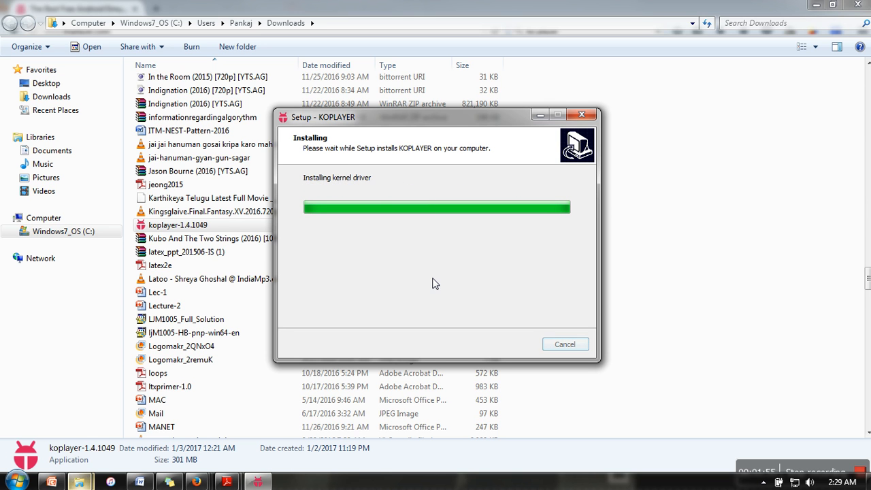
pyautogui.moveTo(470, 261)
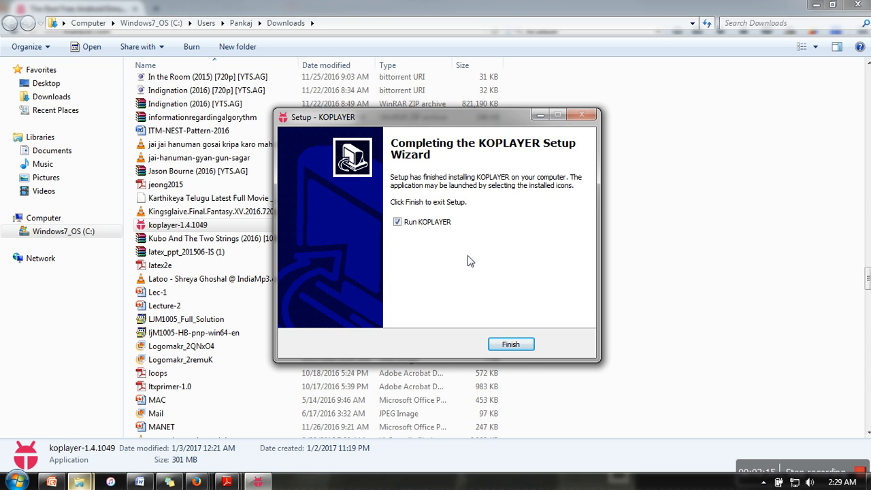
# - Finish the setup wizard with Run KOPLAYER left checked
pyautogui.click(511, 343)
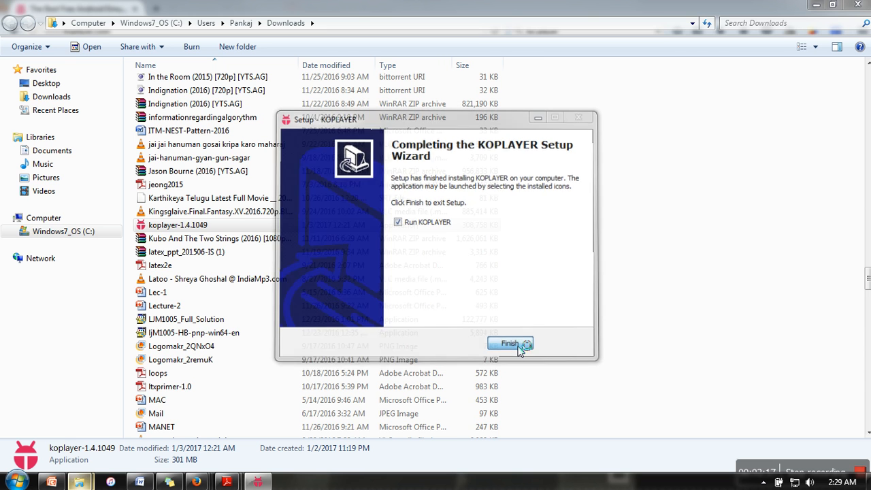
pyautogui.click(510, 343)
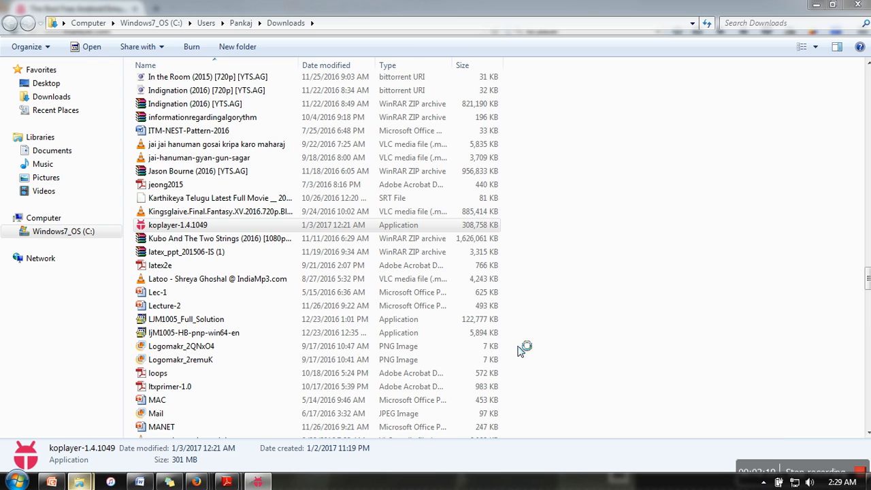
# - Launch KOPLAYER, confirm the proxy prompt and pick Normal rendering mode with Remember this mode checked
pyautogui.doubleClick(177, 225)
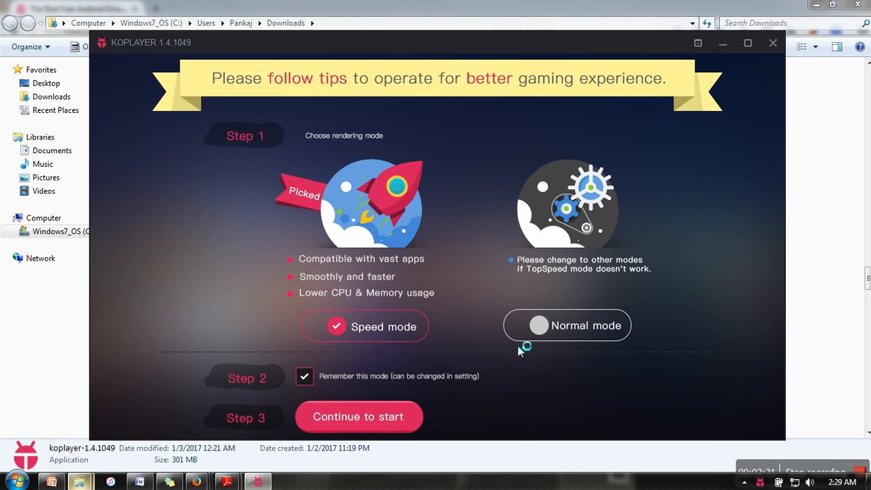
pyautogui.moveTo(258, 271)
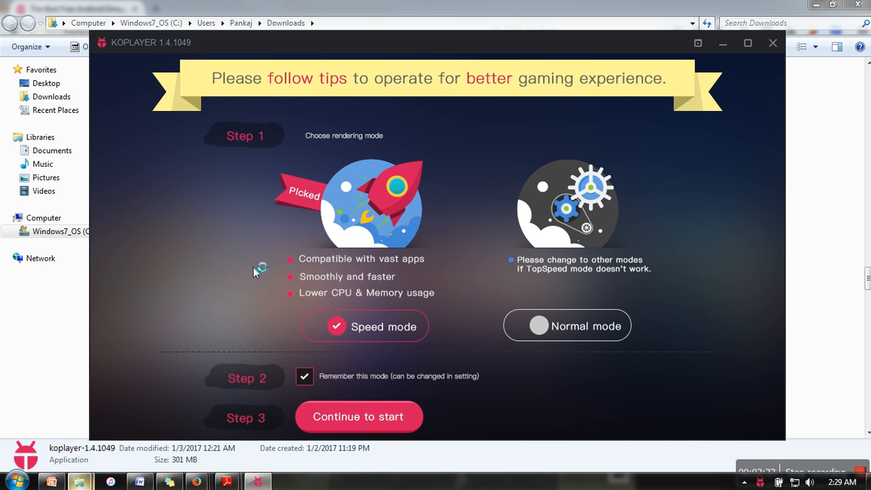
pyautogui.moveTo(386, 373)
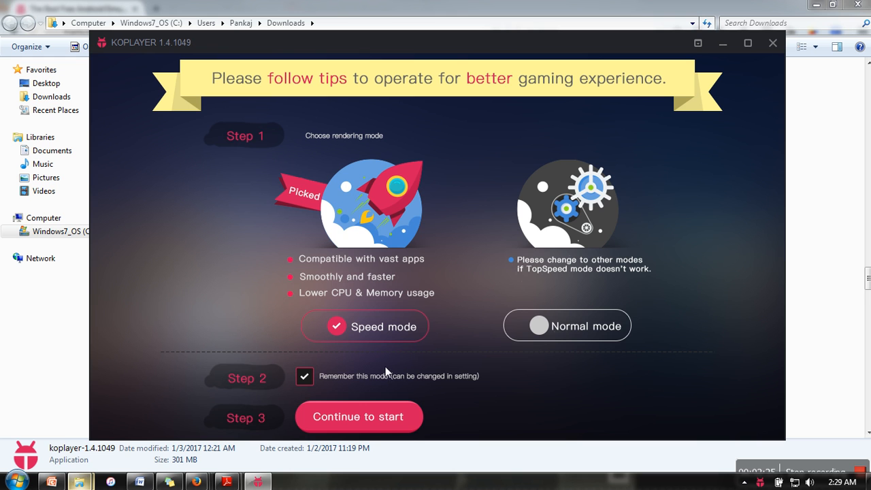
pyautogui.moveTo(388, 345)
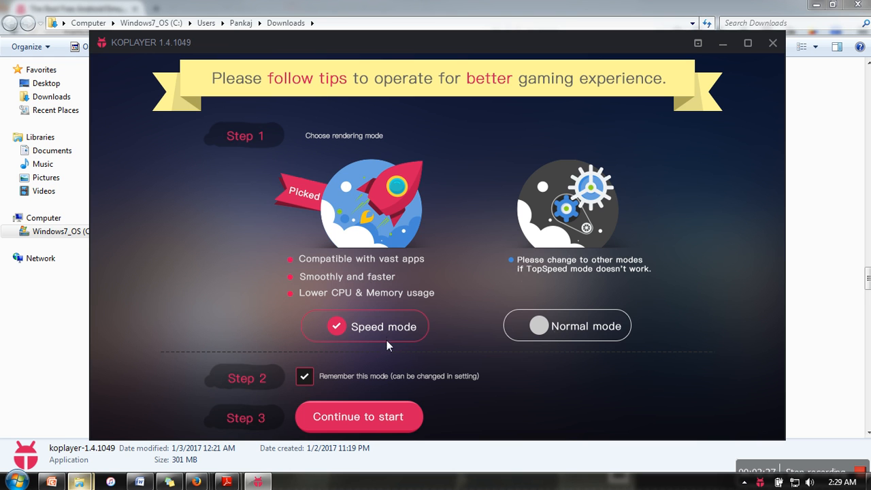
pyautogui.moveTo(371, 321)
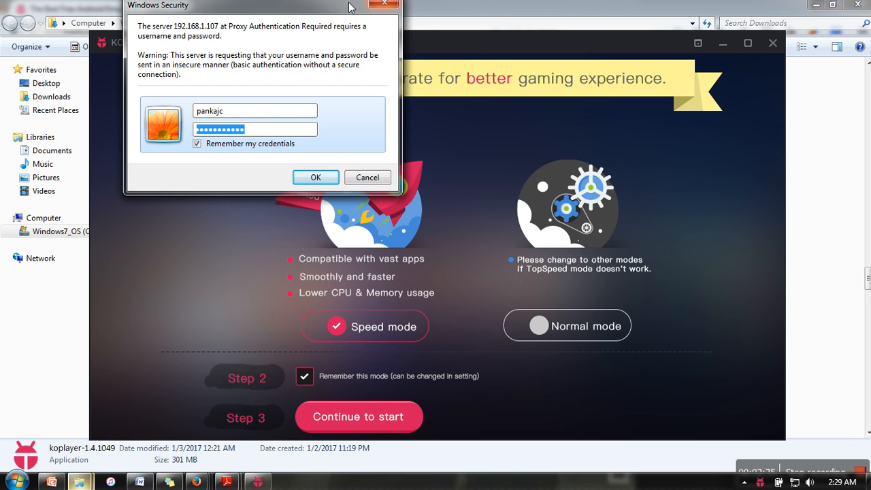
pyautogui.click(316, 177)
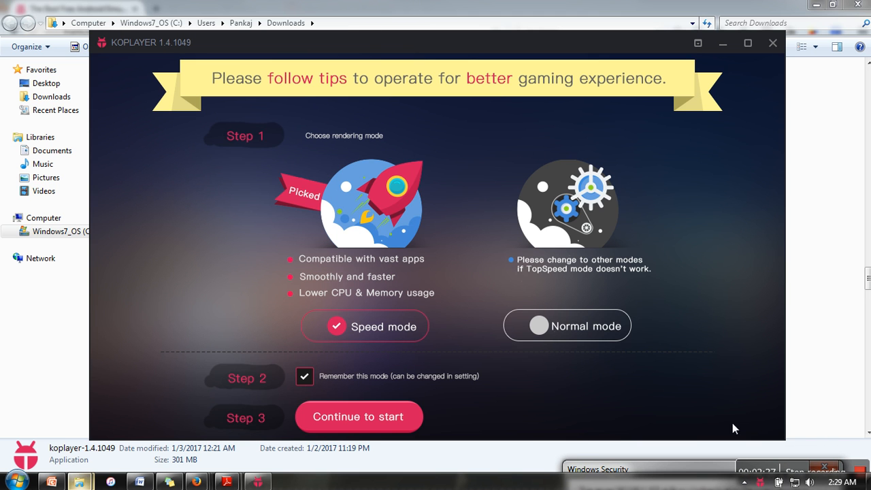
pyautogui.moveTo(540, 326)
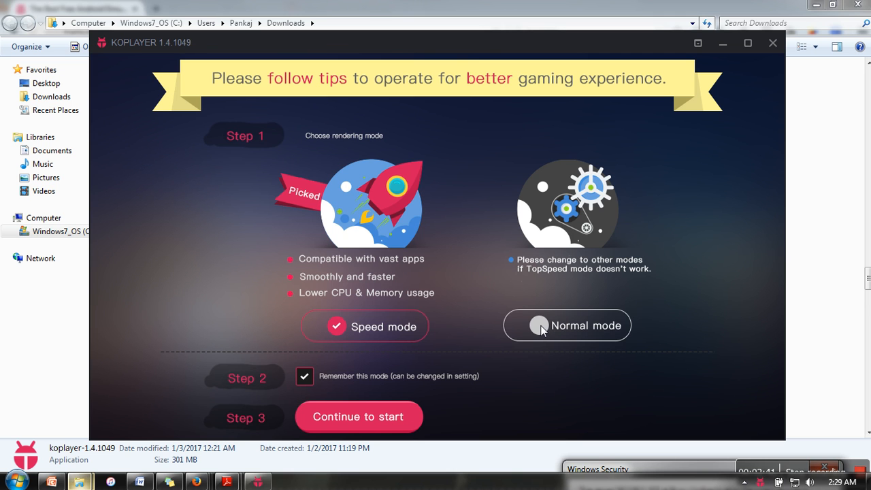
pyautogui.click(566, 325)
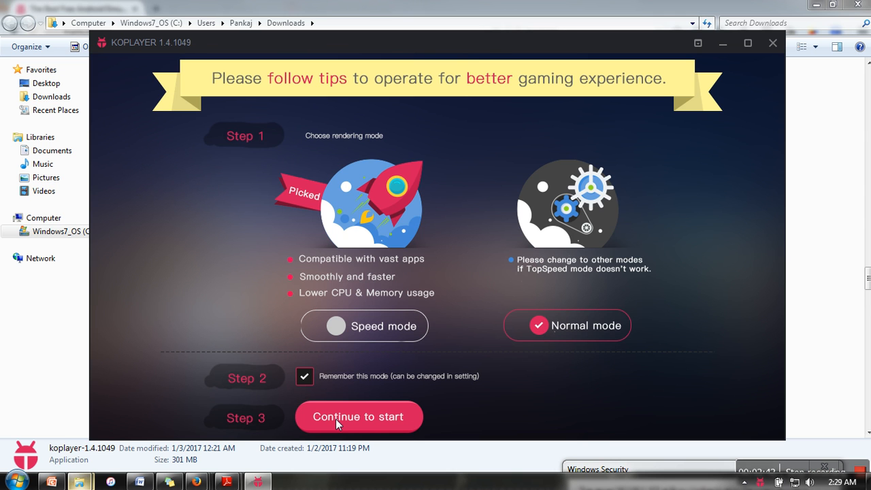
pyautogui.moveTo(351, 411)
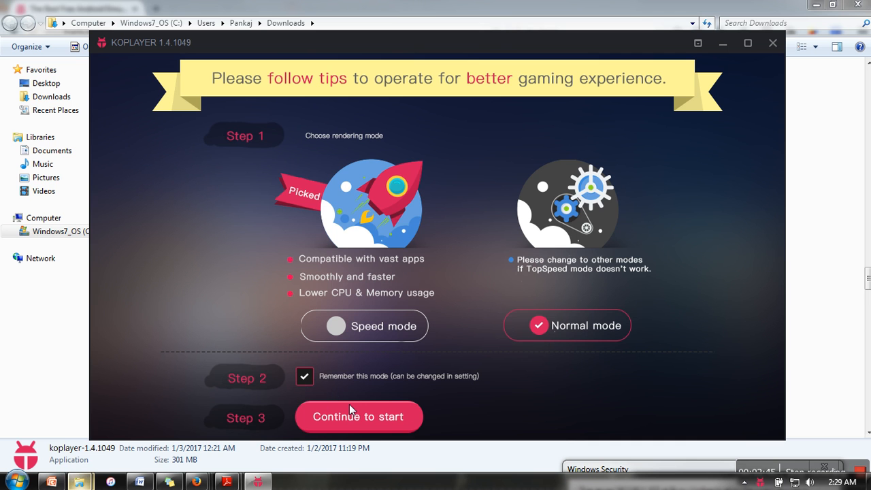
pyautogui.moveTo(354, 421)
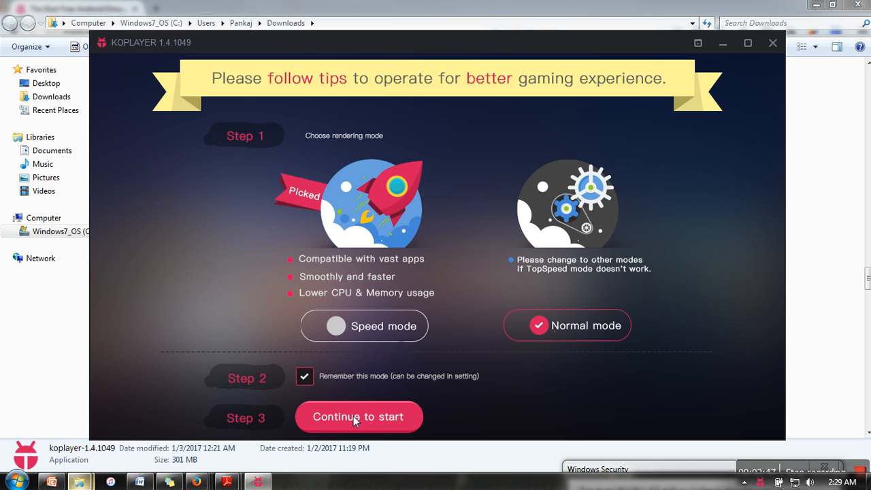
pyautogui.click(358, 417)
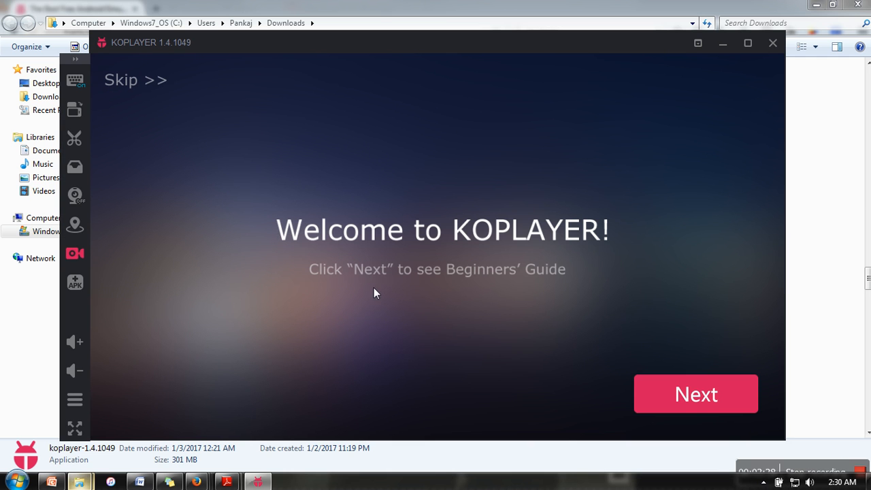
pyautogui.moveTo(314, 187)
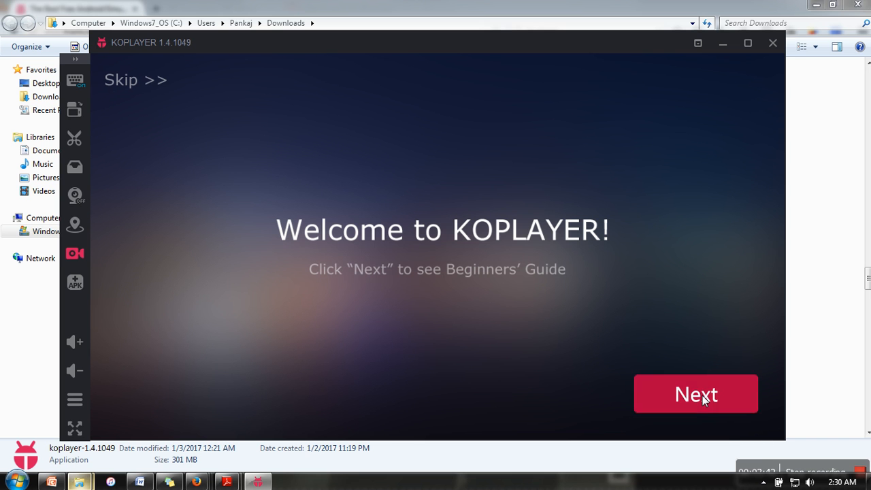
# - Advance through the keyboard, zoom, gamepad and software settings tips to the file sharing tip
pyautogui.click(696, 393)
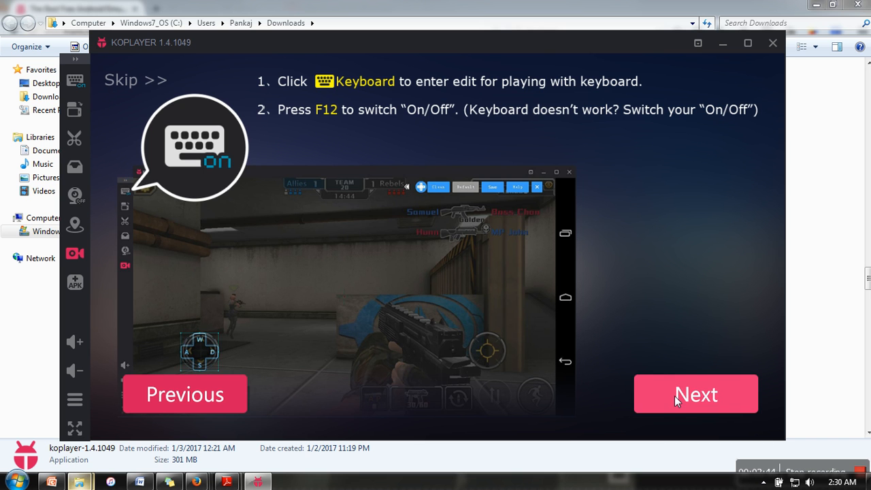
pyautogui.click(695, 395)
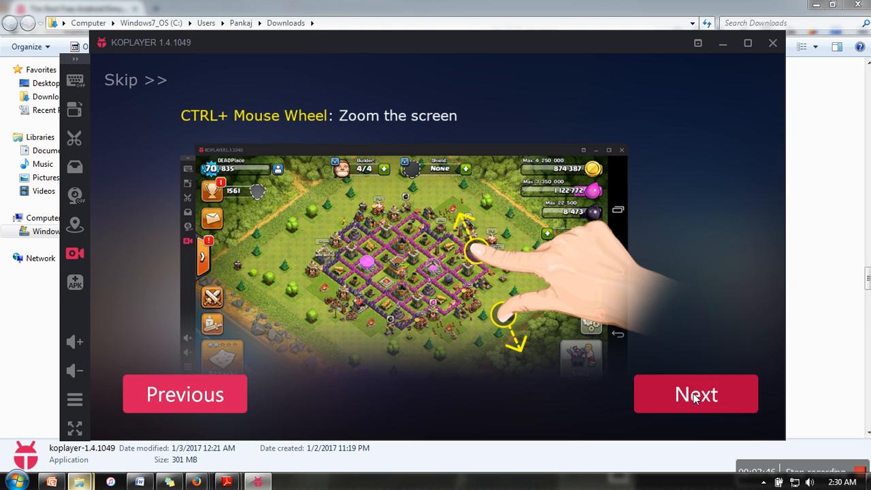
pyautogui.click(695, 394)
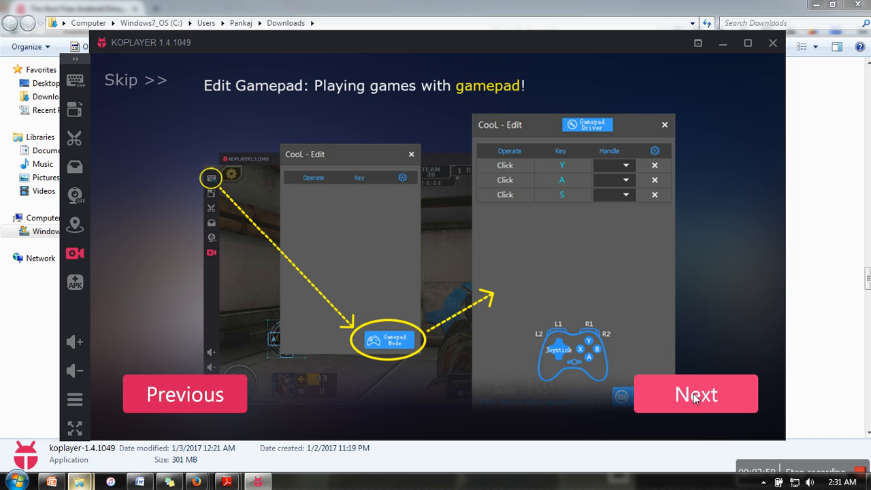
pyautogui.click(696, 394)
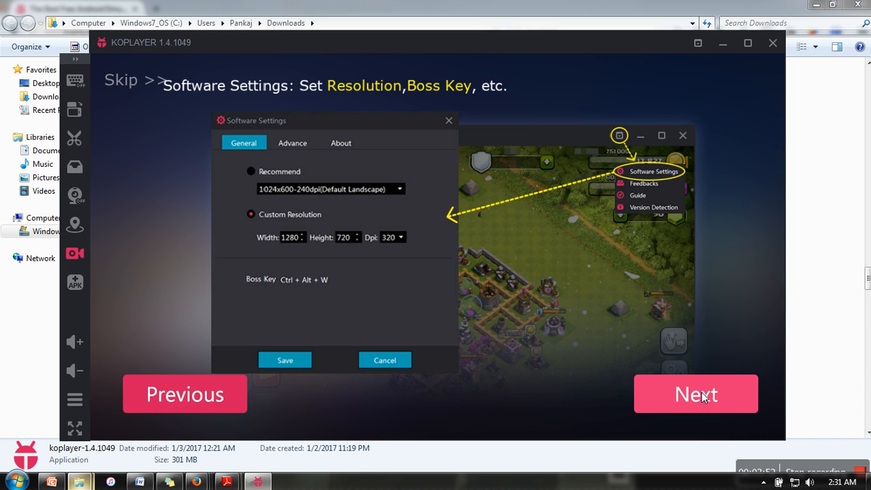
pyautogui.click(696, 394)
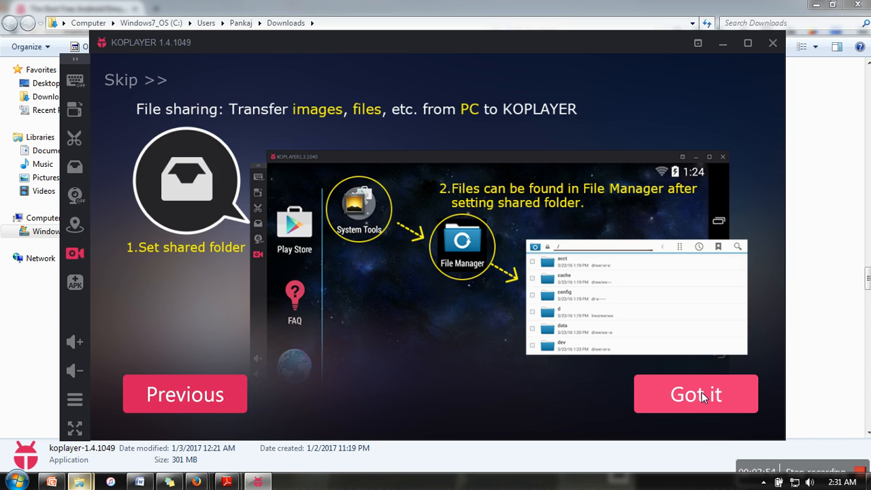
# - Dismiss the guide with Got it to reach the Android home screen
pyautogui.click(695, 395)
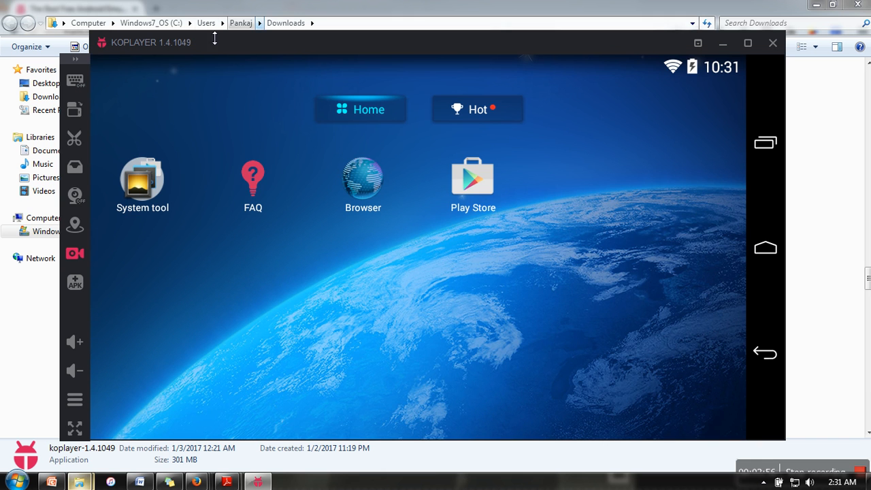
pyautogui.moveTo(564, 98)
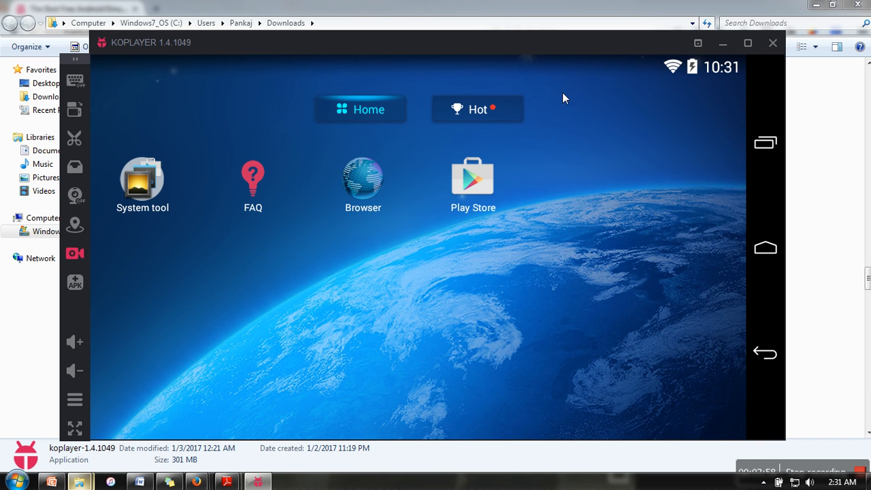
pyautogui.moveTo(761, 393)
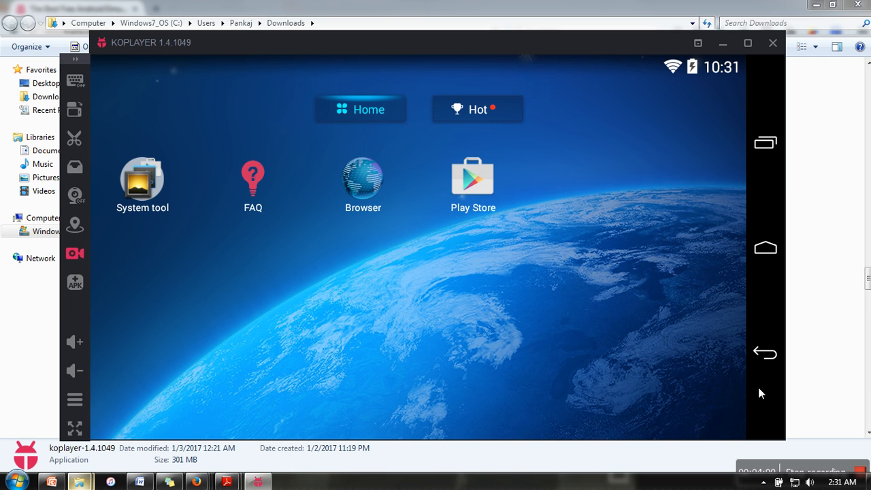
pyautogui.moveTo(555, 300)
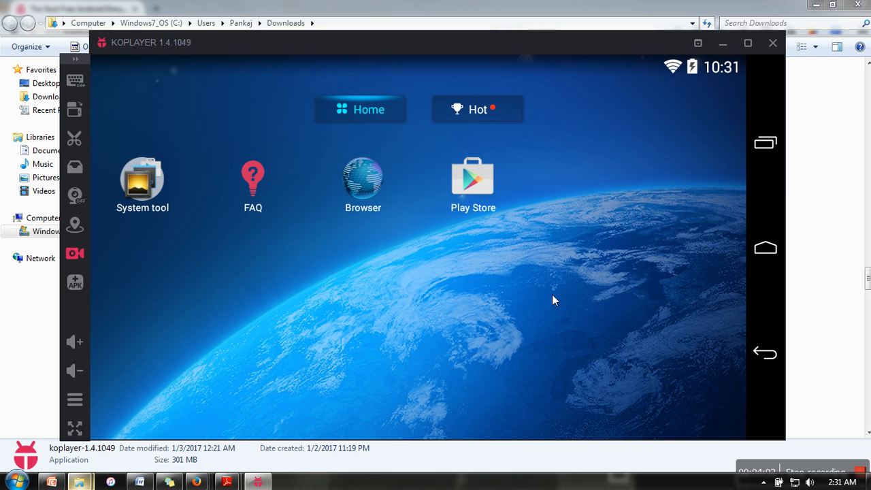
pyautogui.moveTo(498, 252)
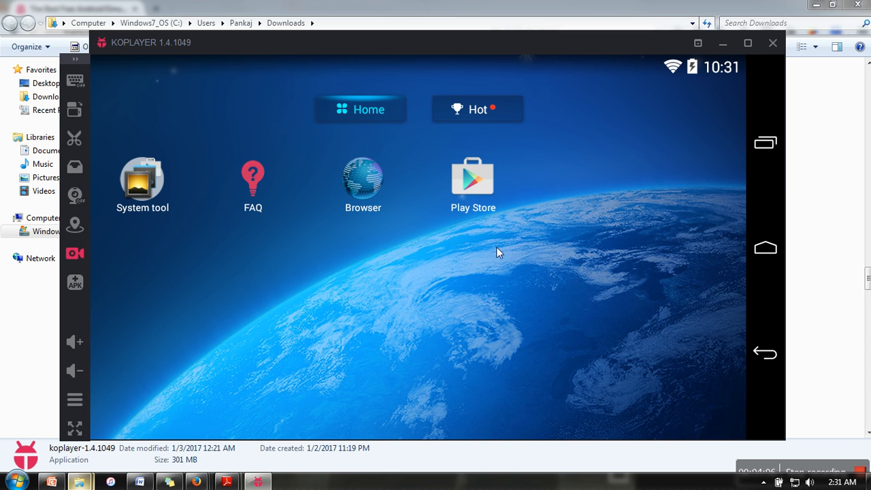